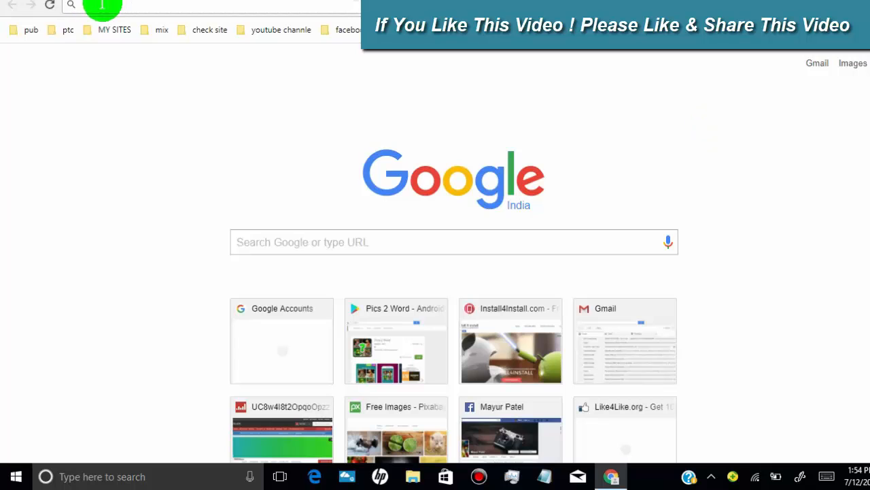
- Search Google for 'bluestacks', open bluestacks.com, and download the BlueStacks installer
type("bluestacks")
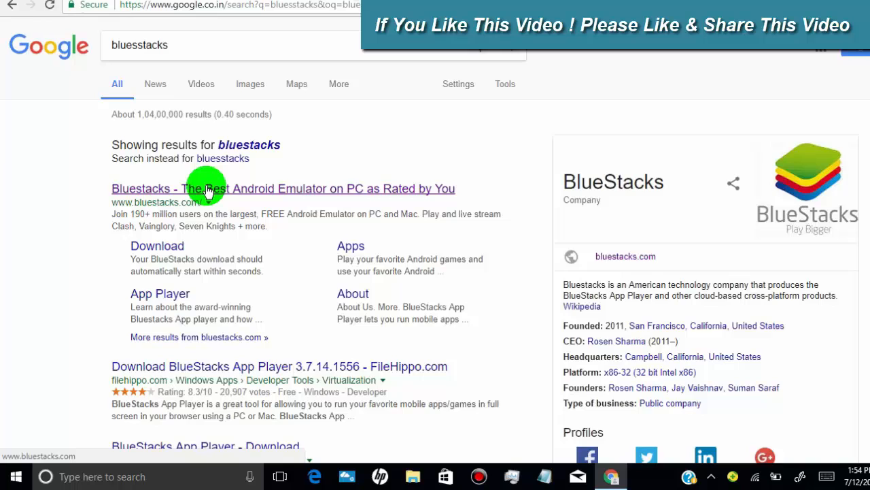
left_click(198, 189)
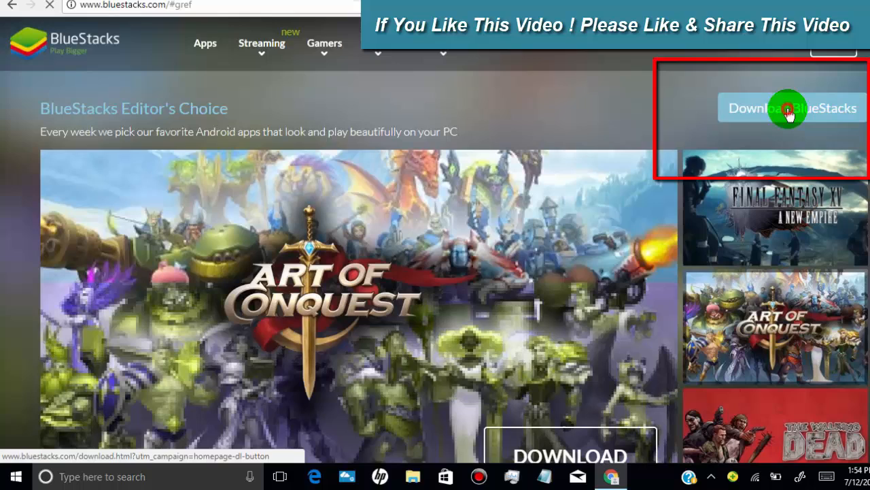
left_click(791, 107)
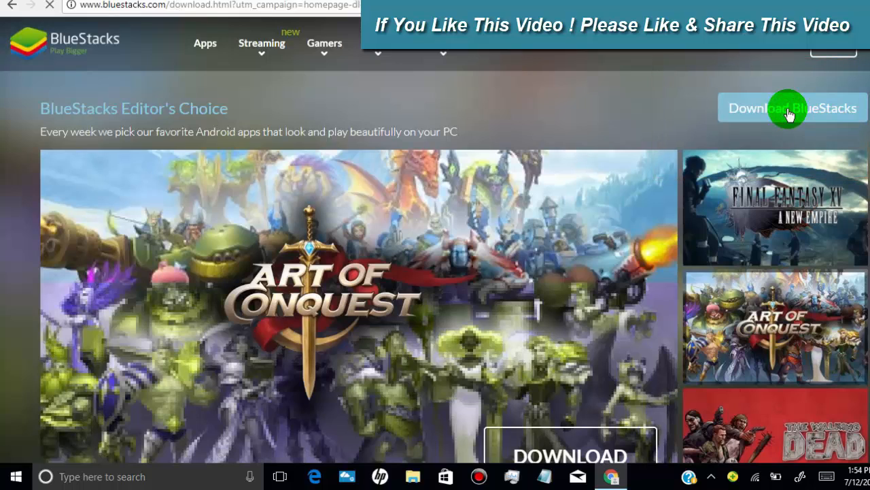
left_click(791, 107)
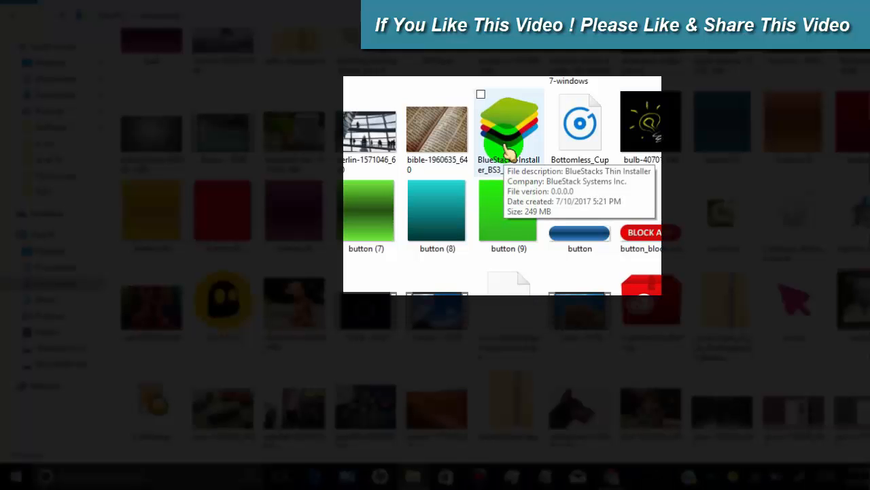
- Run the BlueStacks Installer file from the Downloads folder
double_click(508, 129)
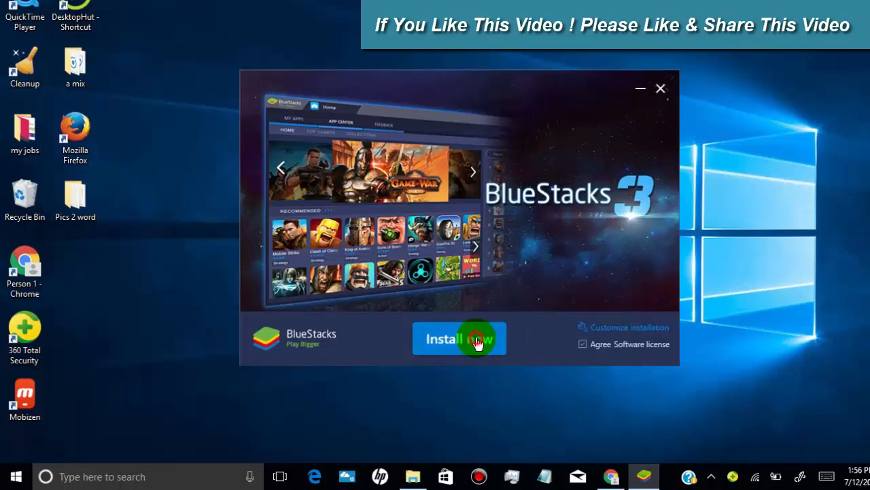
- Install BlueStacks 3 using Install now with default settings
left_click(459, 338)
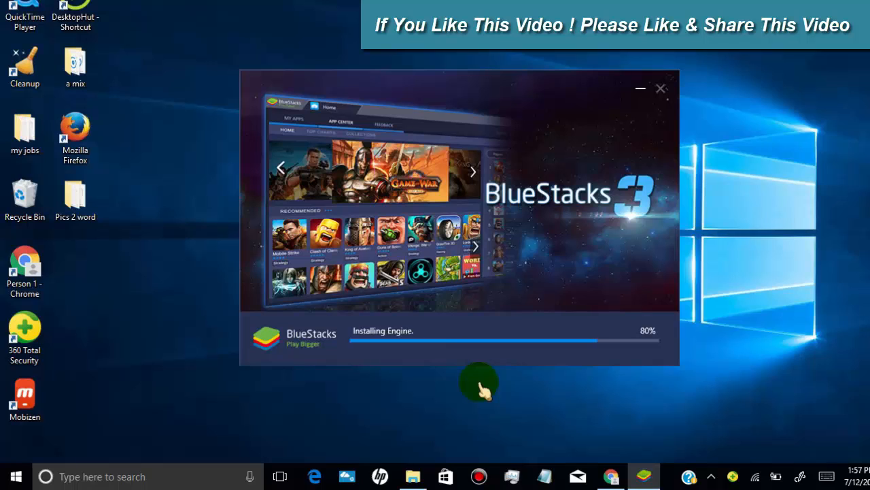
left_click(660, 88)
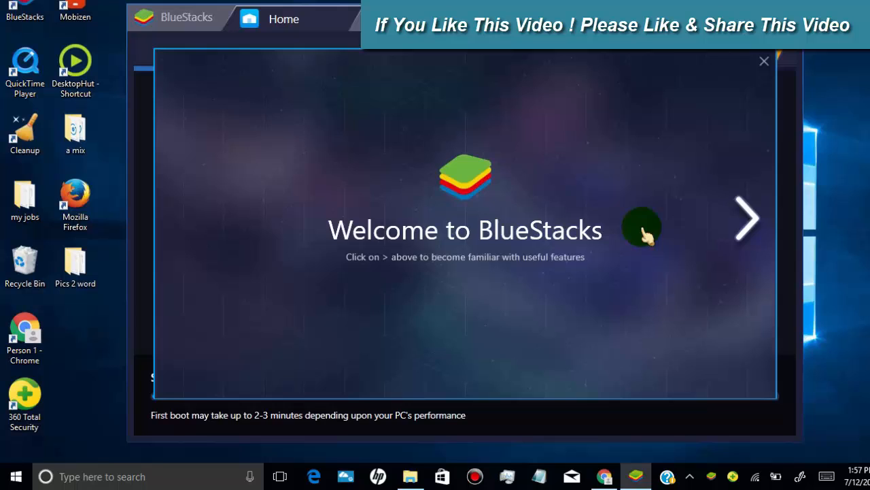
- Step through the Welcome to BlueStacks feature tips
left_click(747, 217)
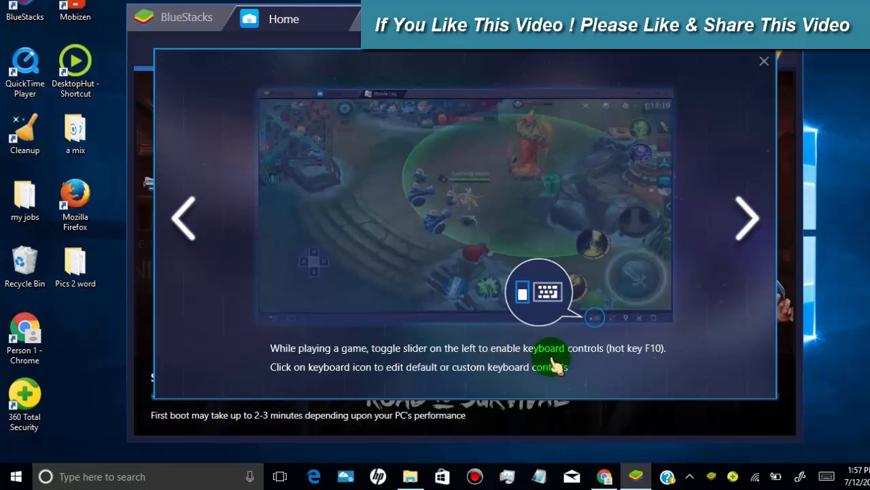
left_click(747, 218)
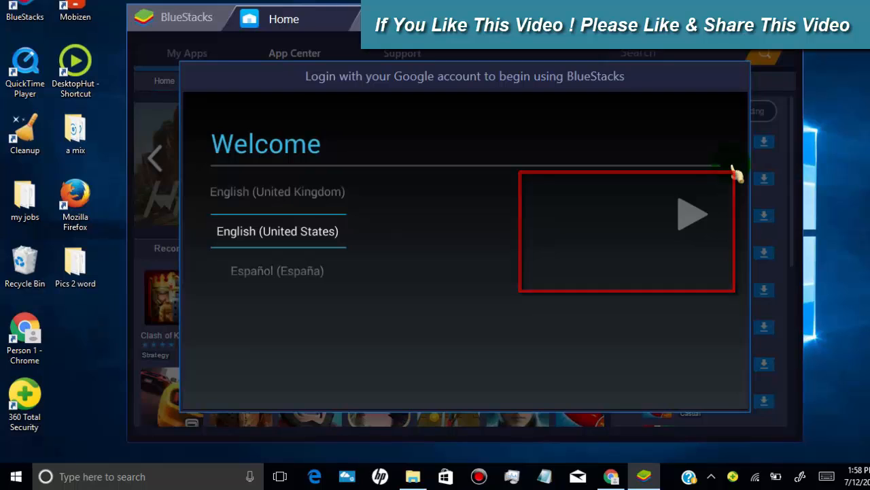
mouse_move(673, 215)
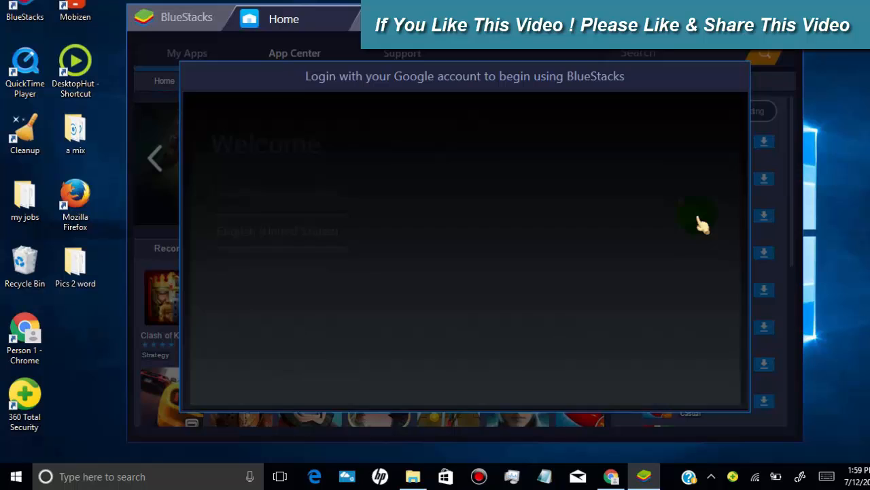
- Continue with English (United States) as the language
left_click(651, 382)
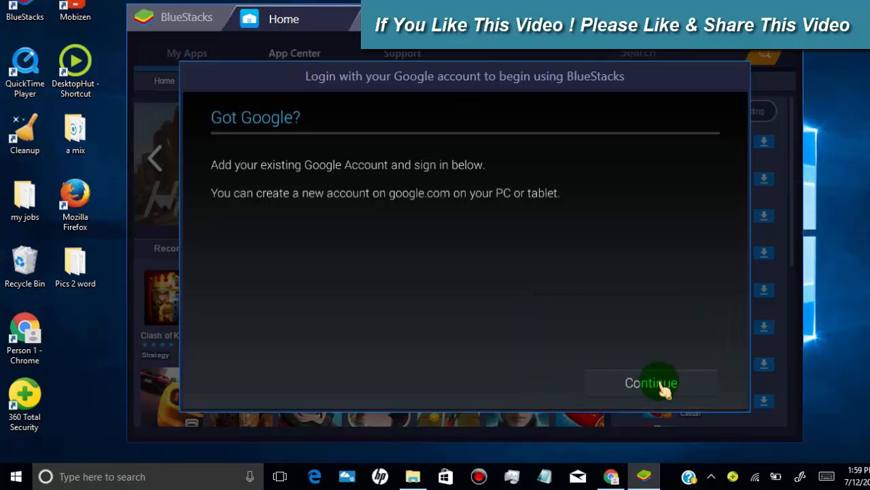
- Sign in with the existing Gmail account and accept Google's terms
left_click(651, 382)
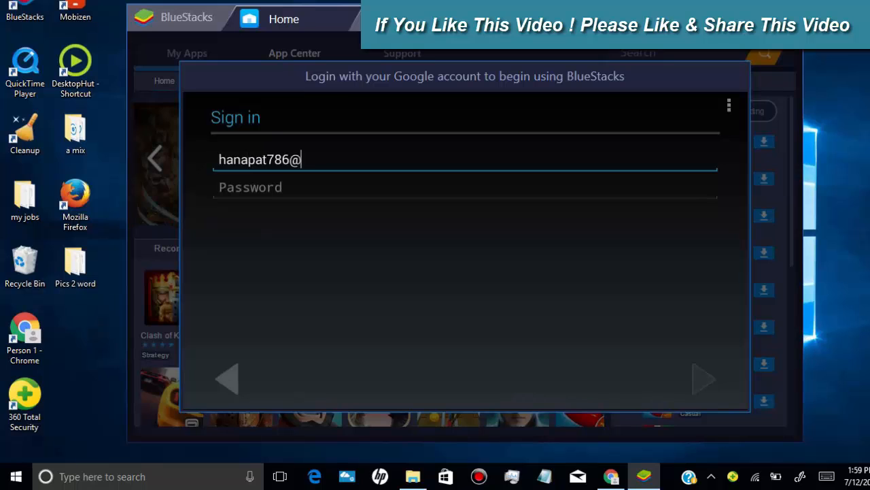
type("gmail.com")
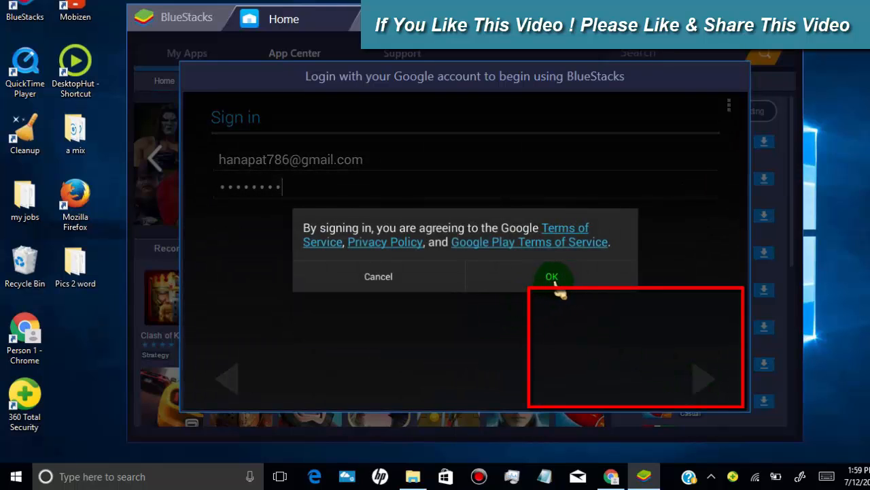
left_click(553, 276)
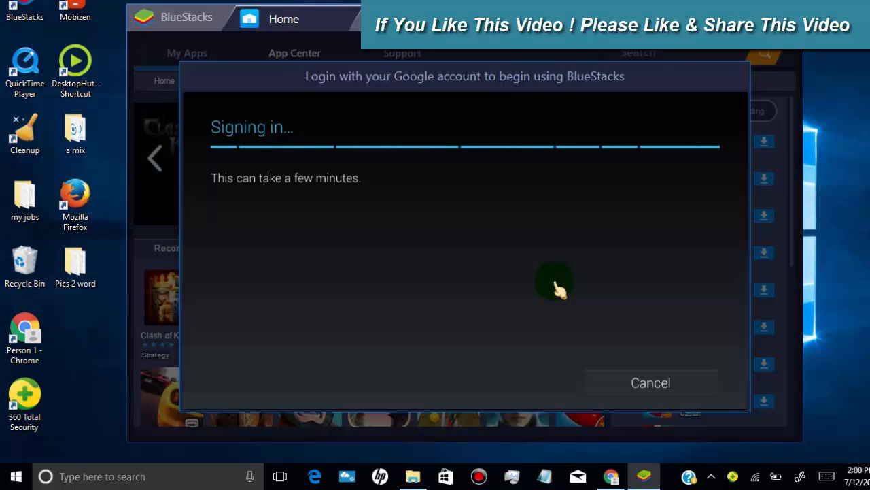
mouse_move(402, 289)
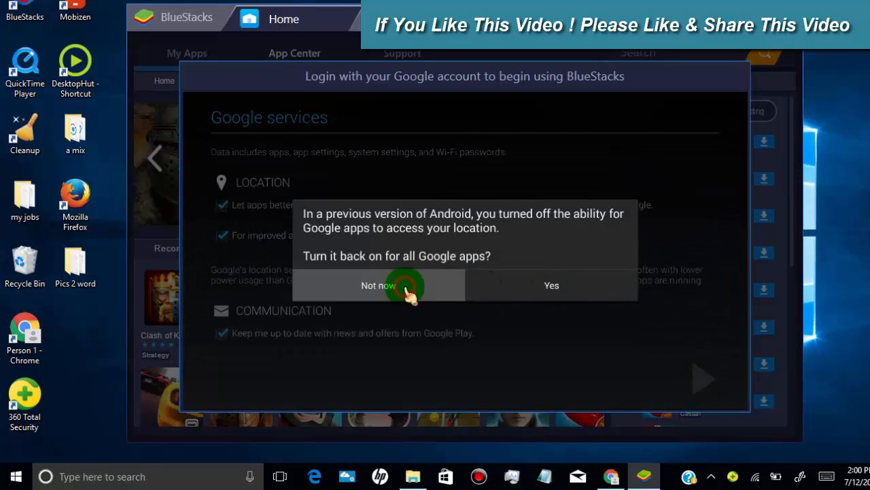
- Decline location access with Not now and skip payment setup with NO THANKS
left_click(378, 285)
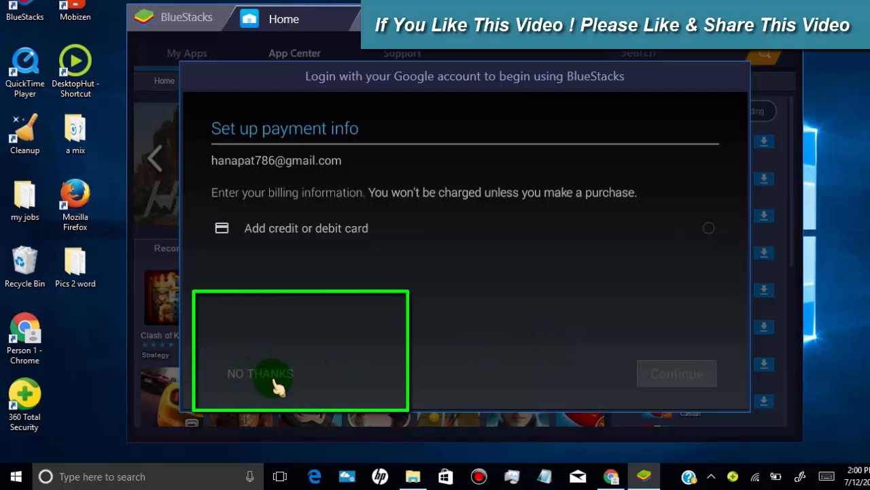
left_click(260, 373)
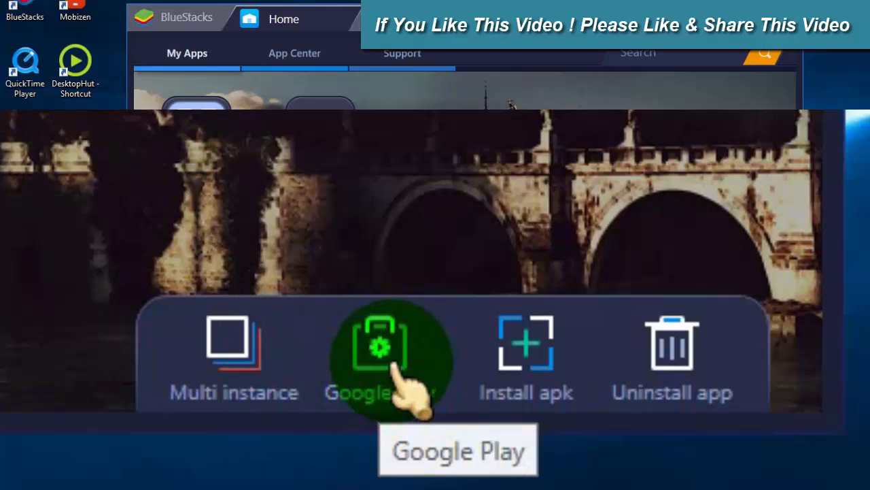
mouse_move(527, 357)
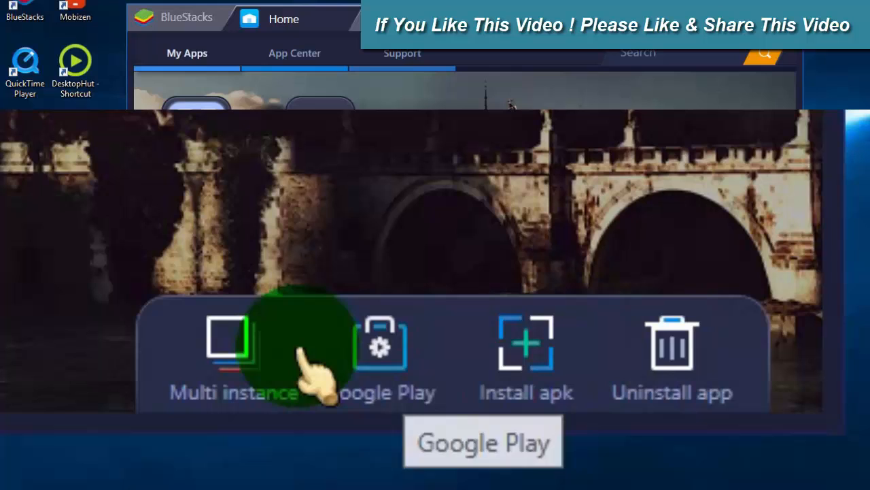
- Launch Google Play from the system apps panel
left_click(381, 354)
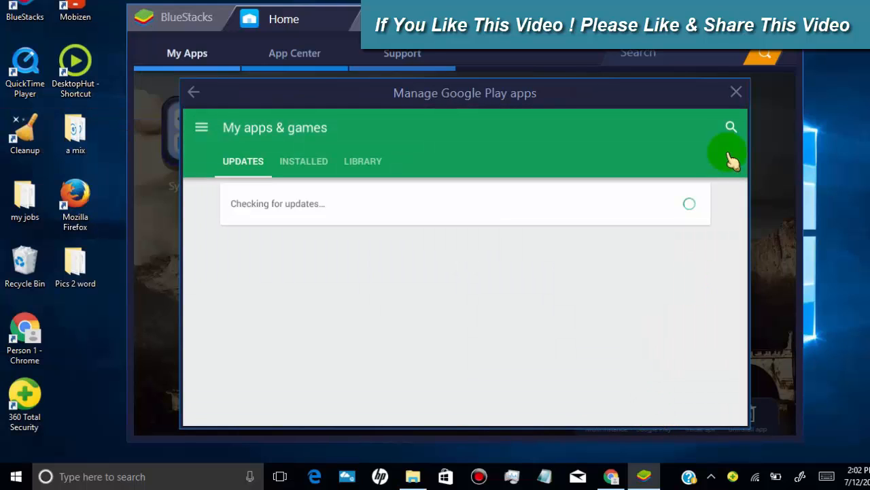
- Search Google Play for 'webbyfan' and install Pics 2 Word
type("webb")
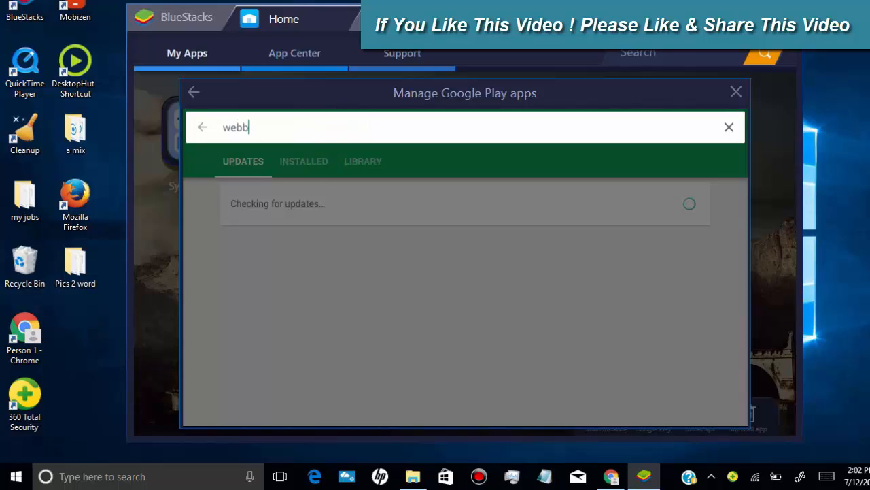
type("yfan")
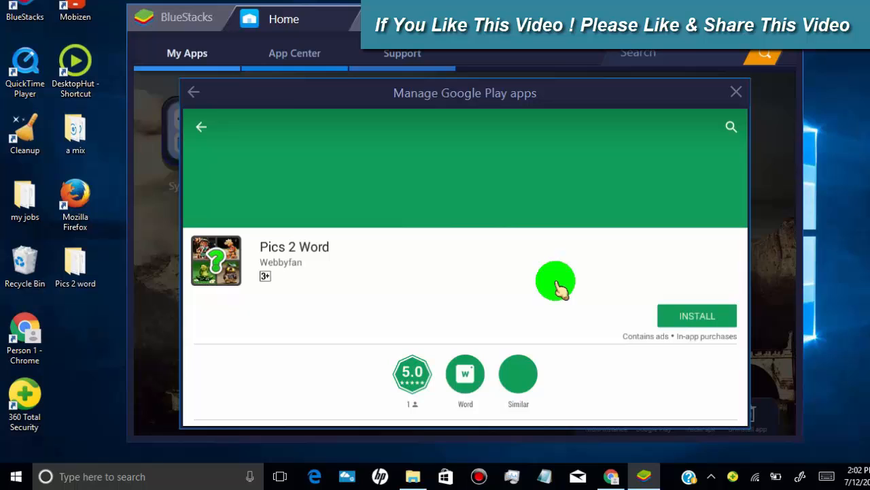
left_click(697, 315)
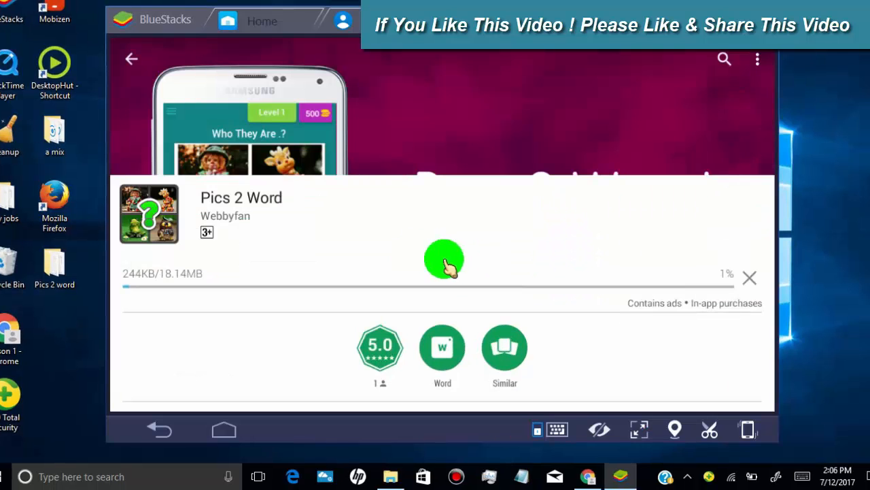
mouse_move(411, 242)
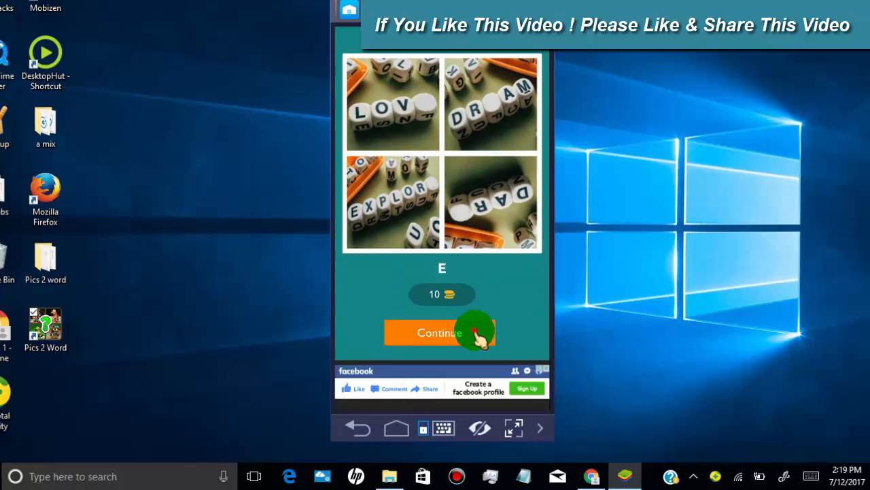
- Solve the Pics 2 Word puzzle and continue to Level 3
left_click(428, 332)
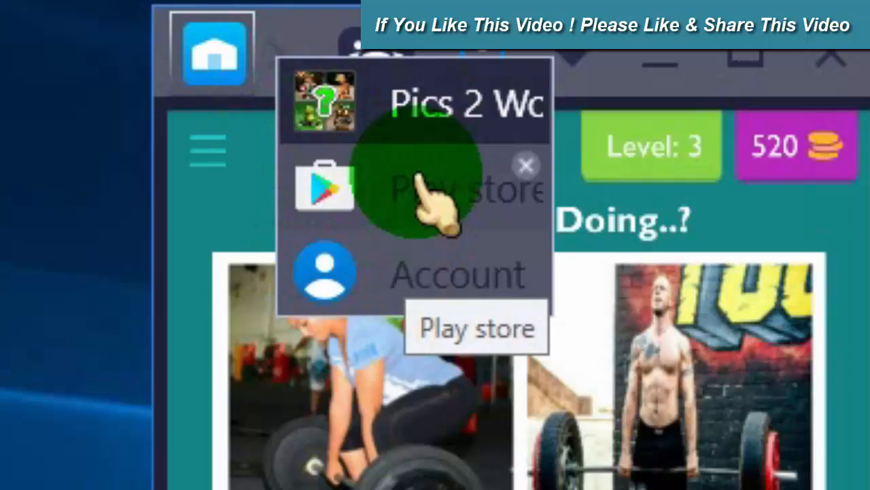
mouse_move(408, 285)
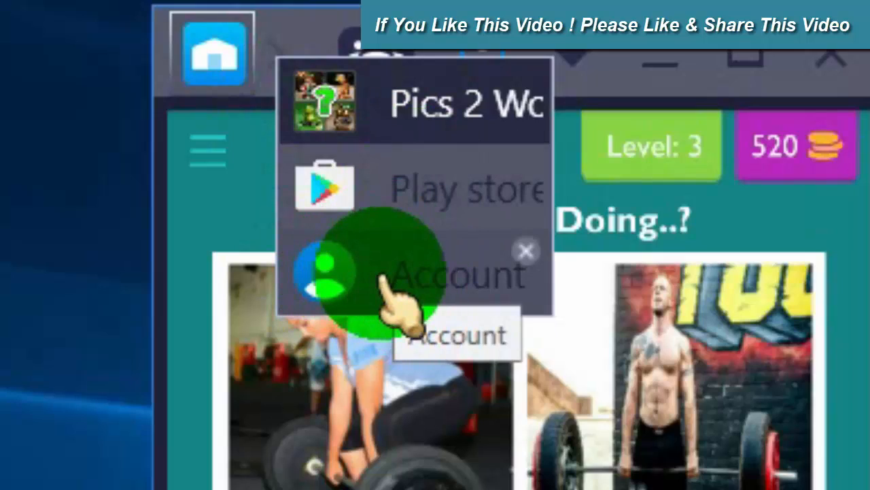